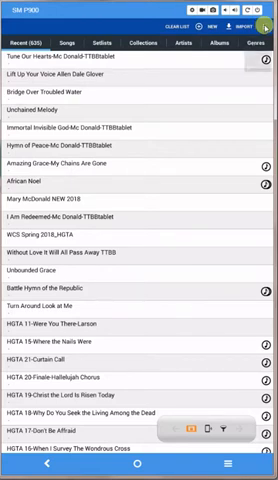
Set the Top Center touch action to 'Reset Next Link Point' in Touch Action Settings and return to the library
click(268, 26)
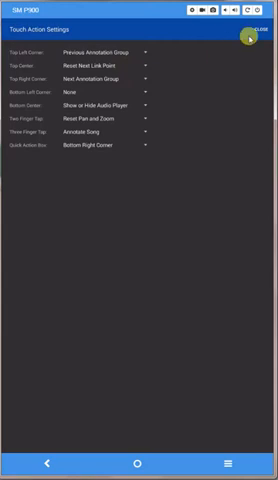
click(10, 28)
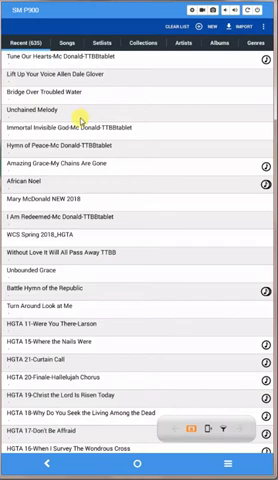
mouse_move(66, 180)
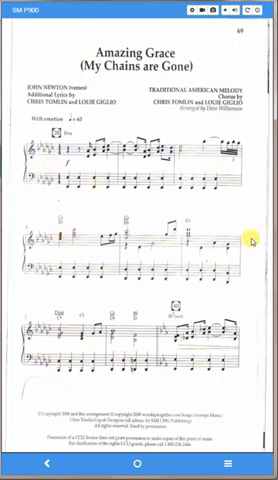
Page forward through the Amazing Grace score to its later pages
scroll(left, 3)
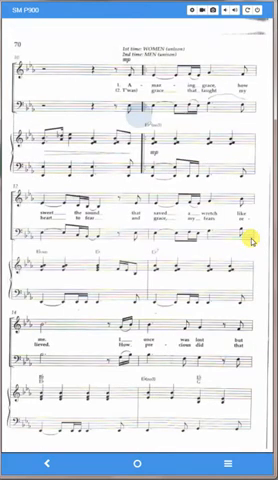
scroll(down, 3)
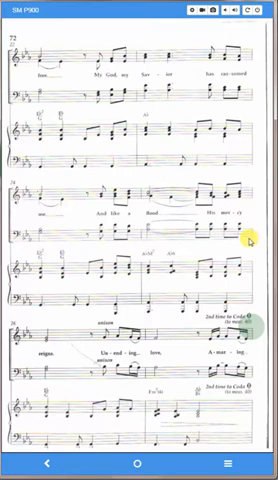
mouse_move(242, 240)
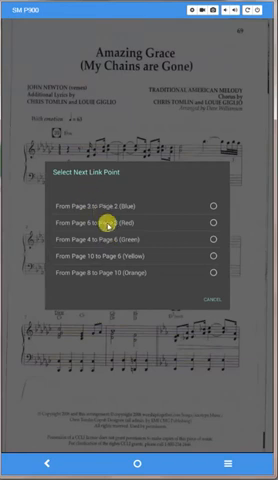
Choose the second listed page link as the next link point and follow the redirected pages
click(212, 222)
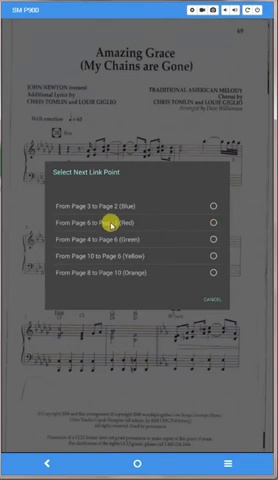
click(210, 212)
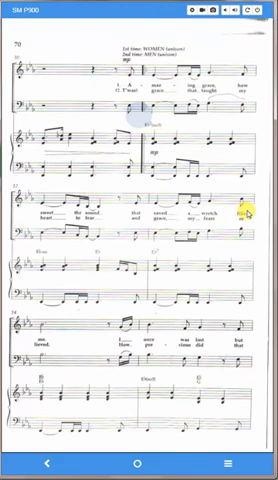
scroll(down, 3)
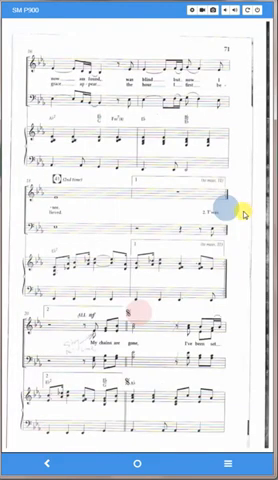
scroll(left, 3)
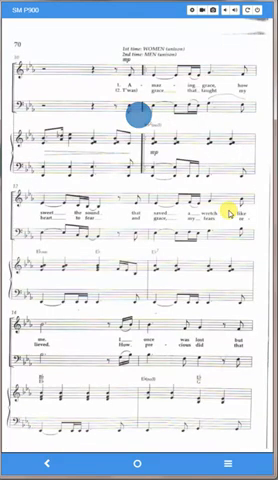